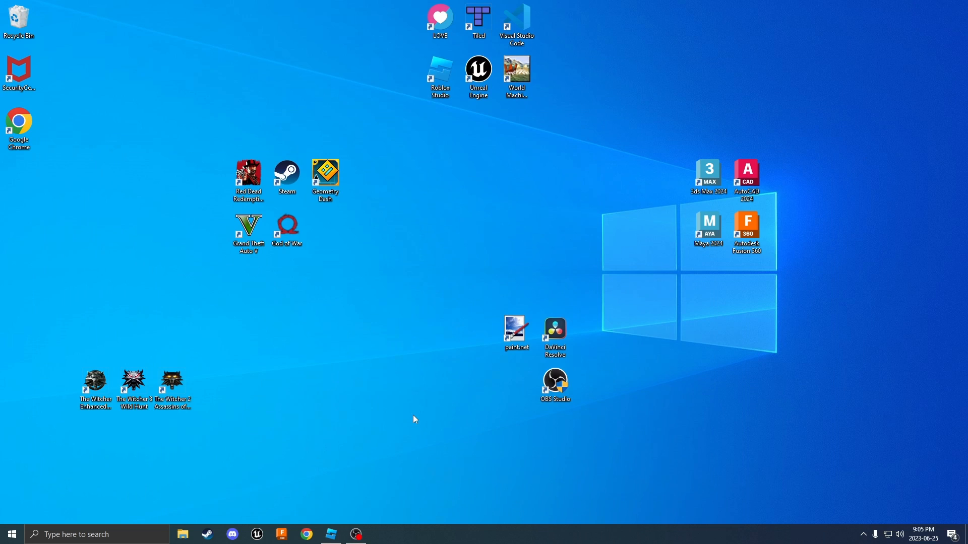
pyautogui.click(306, 534)
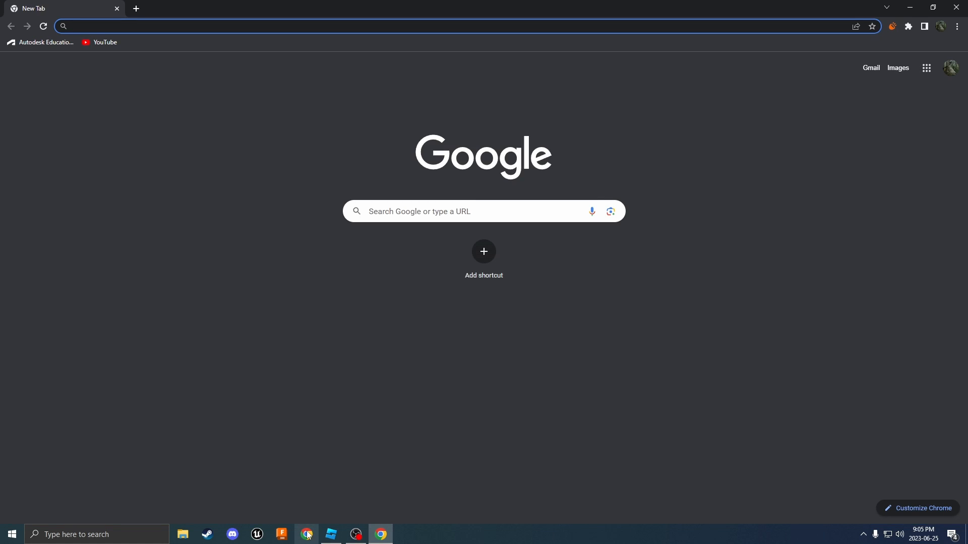
pyautogui.click(247, 26)
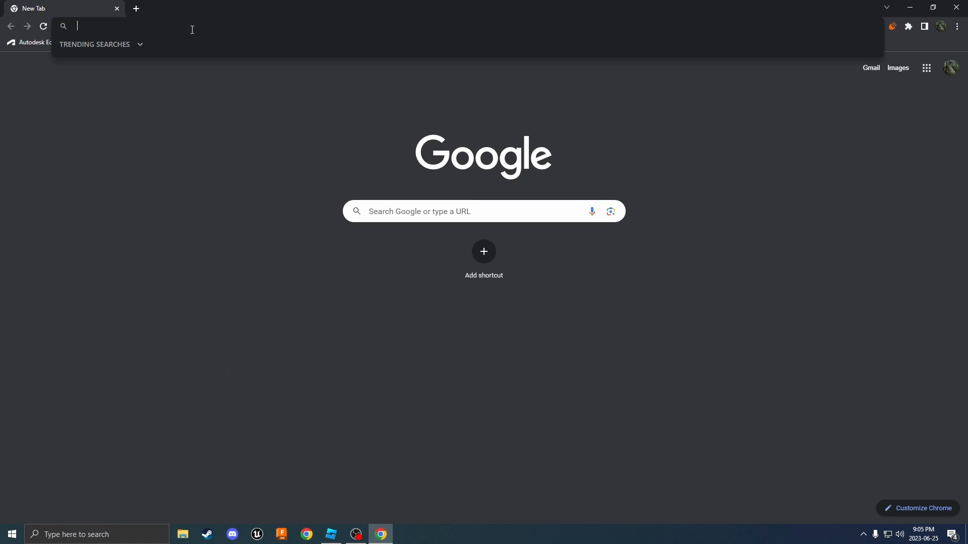
pyautogui.write('https://elttob.itch.io/vanilla-3-for-roblox-studio')
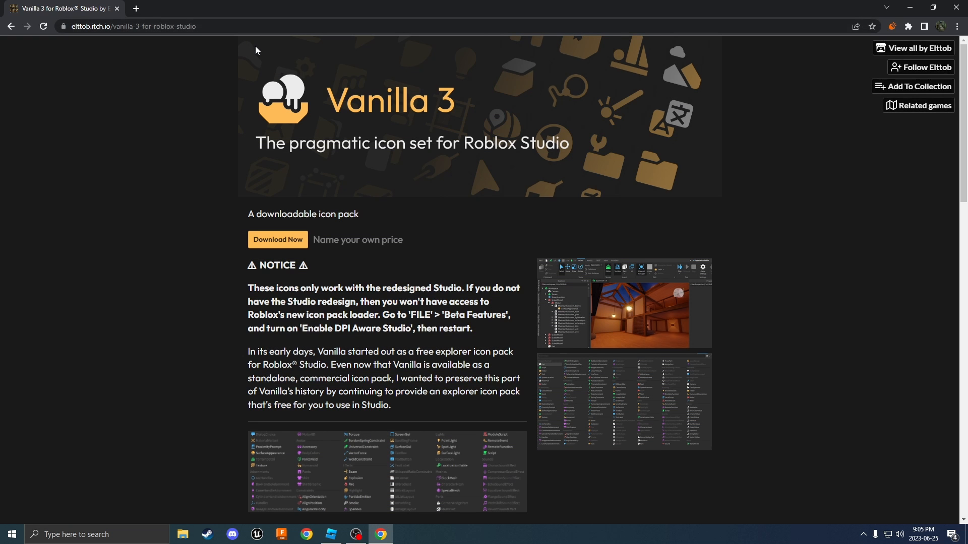
pyautogui.moveTo(652, 424)
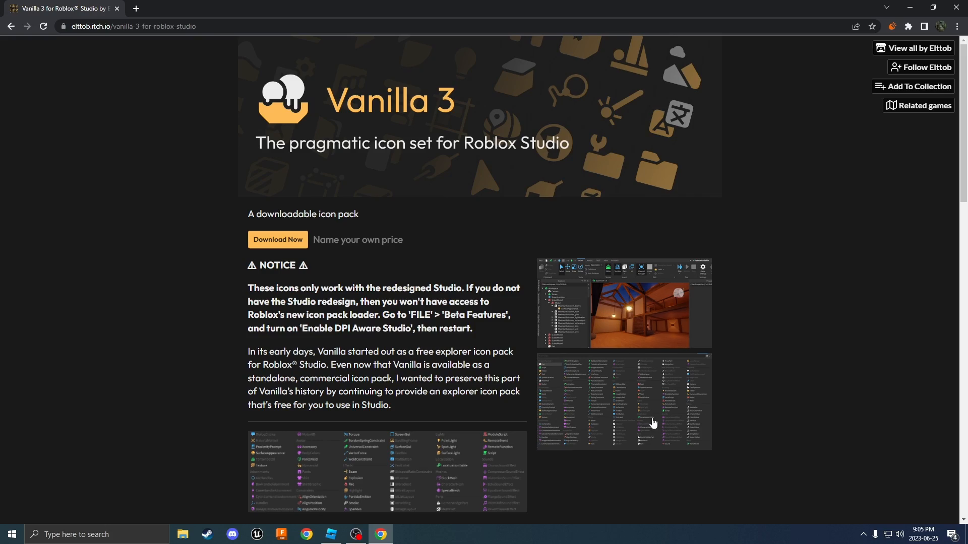
# Step: Scroll down the Vanilla 3 page toward the Download Now offer
pyautogui.scroll(-3)
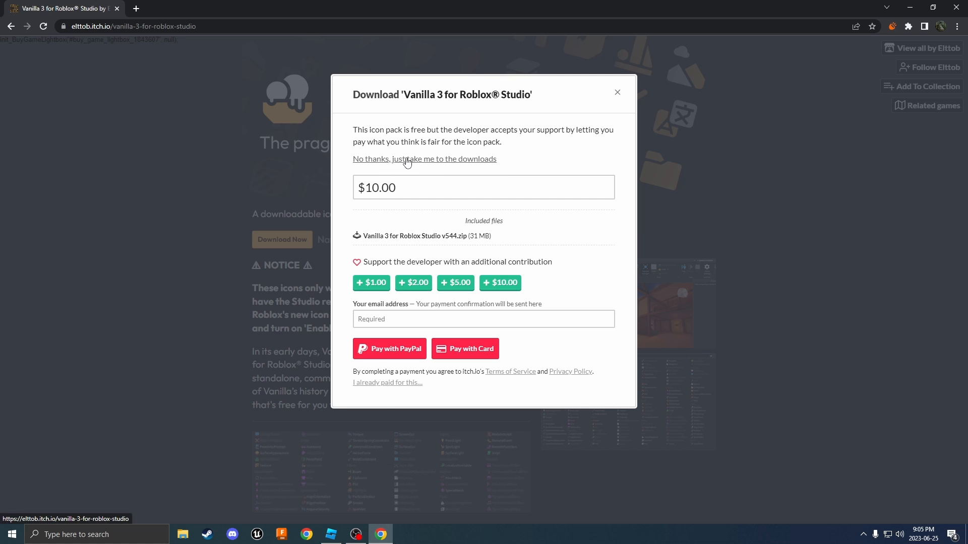
# Step: Take the free download route and save Vanilla 3 for Roblox Studio v544.zip
pyautogui.click(425, 159)
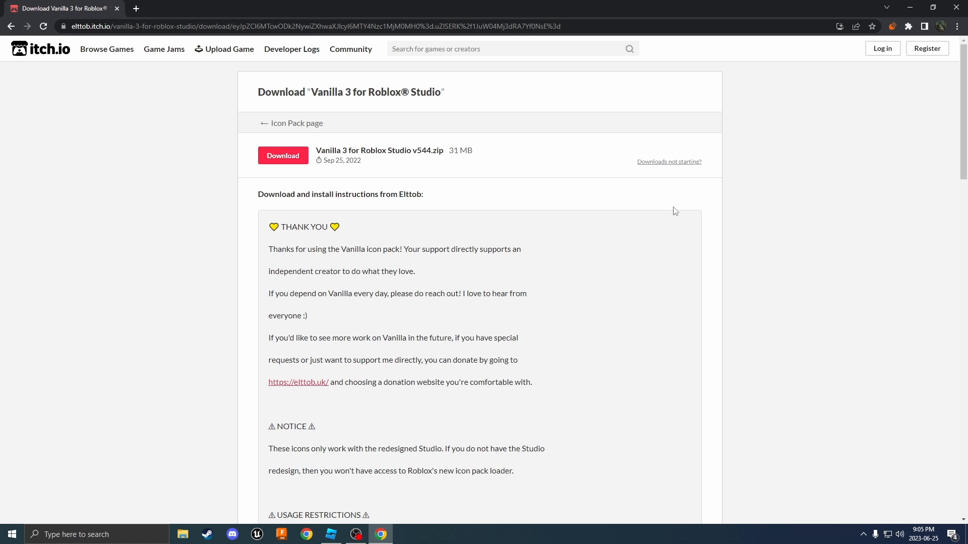
pyautogui.click(282, 156)
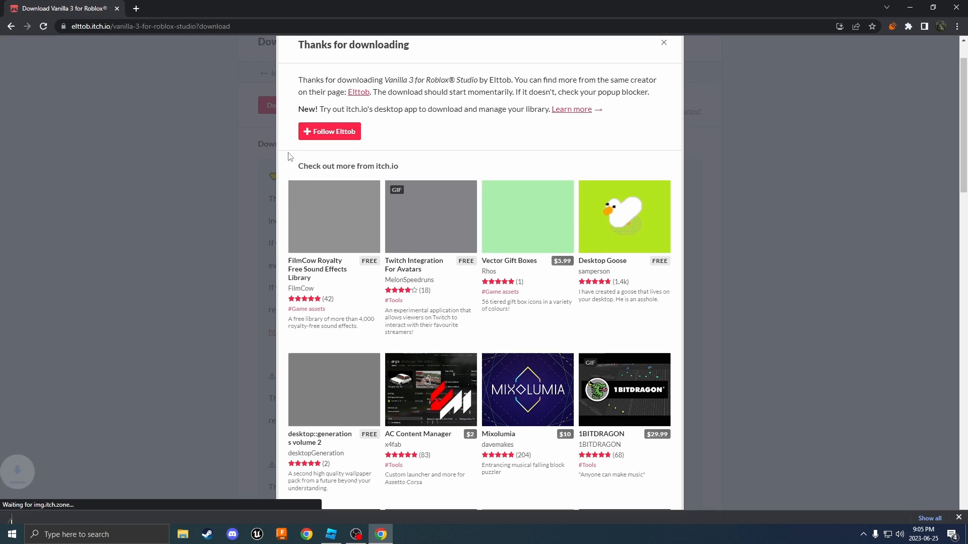
pyautogui.click(663, 42)
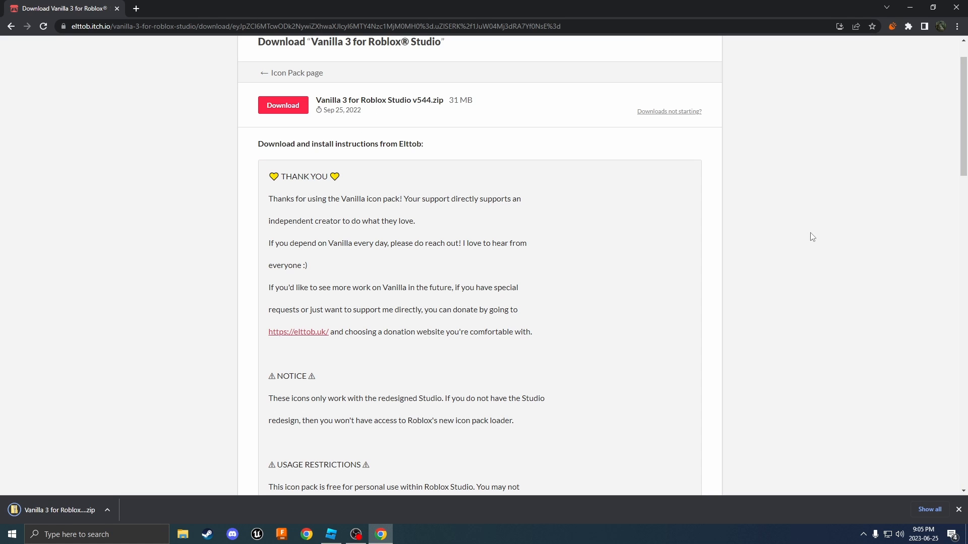
pyautogui.click(106, 510)
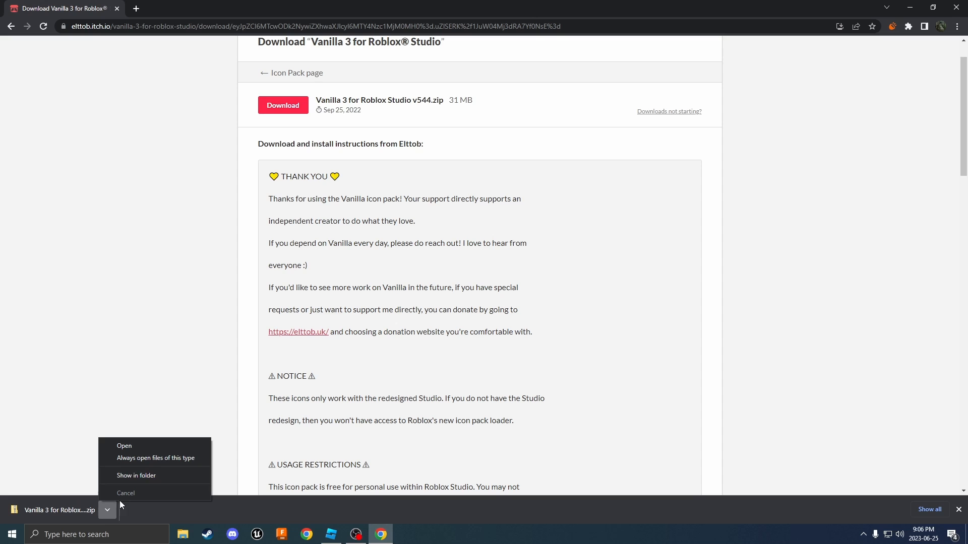
# Step: Show the zip in Downloads and Extract All into a Vanilla 3 for Roblox Studio v544 folder
pyautogui.click(136, 475)
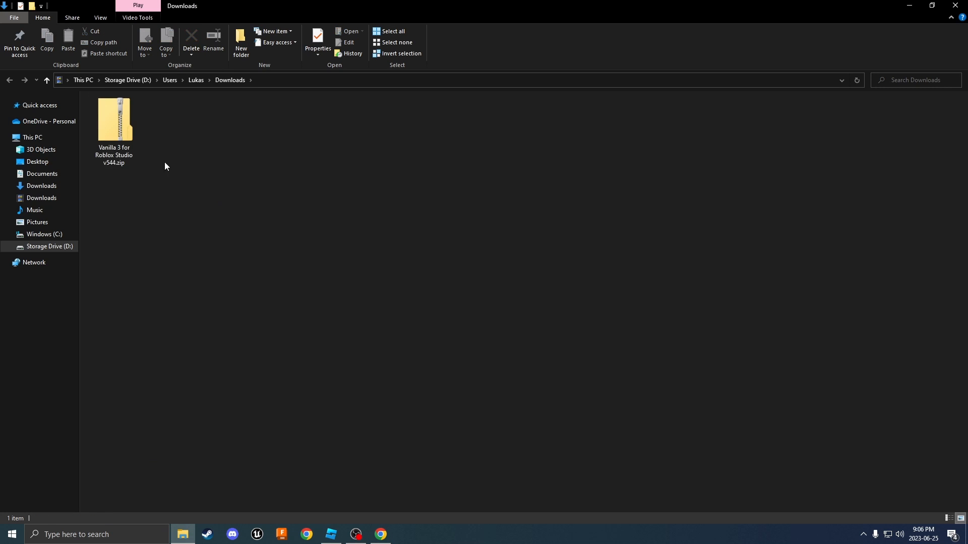
pyautogui.rightClick(114, 120)
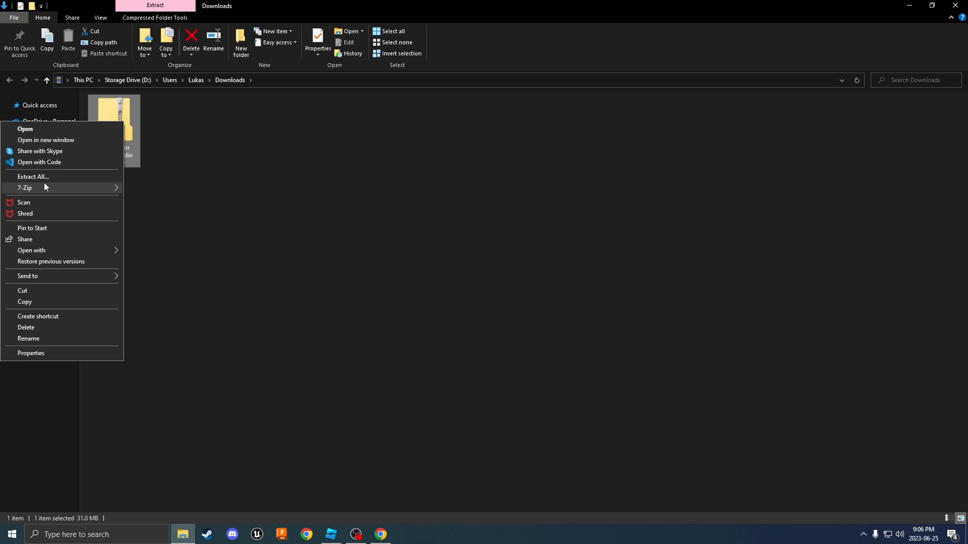
pyautogui.click(33, 177)
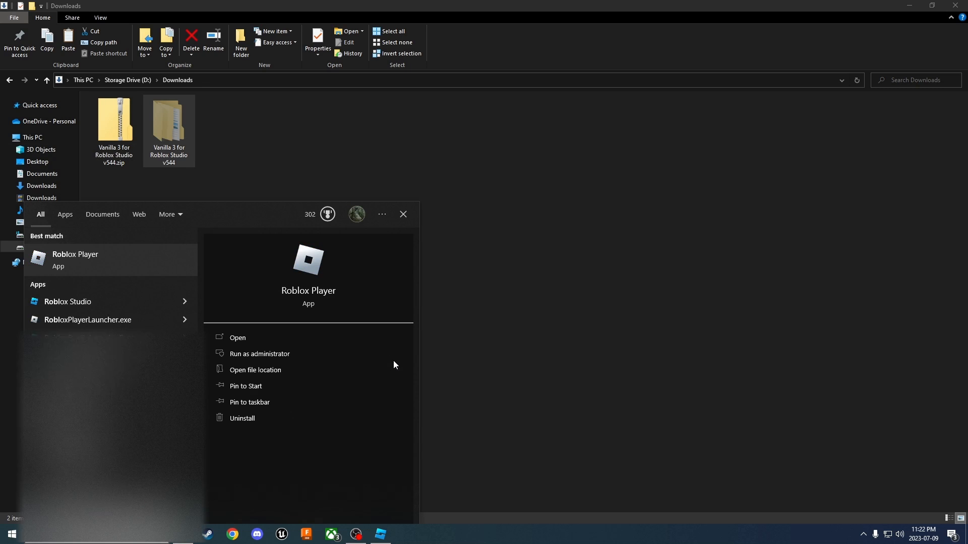
pyautogui.moveTo(67, 302)
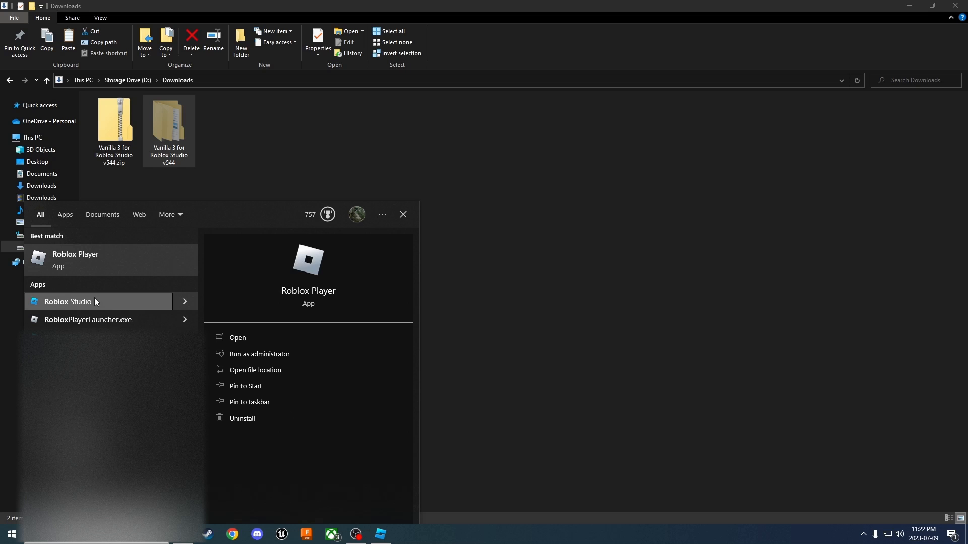
# Step: Locate Roblox Studio's install files and paste the Vanilla 3 folder into its content folder
pyautogui.click(256, 370)
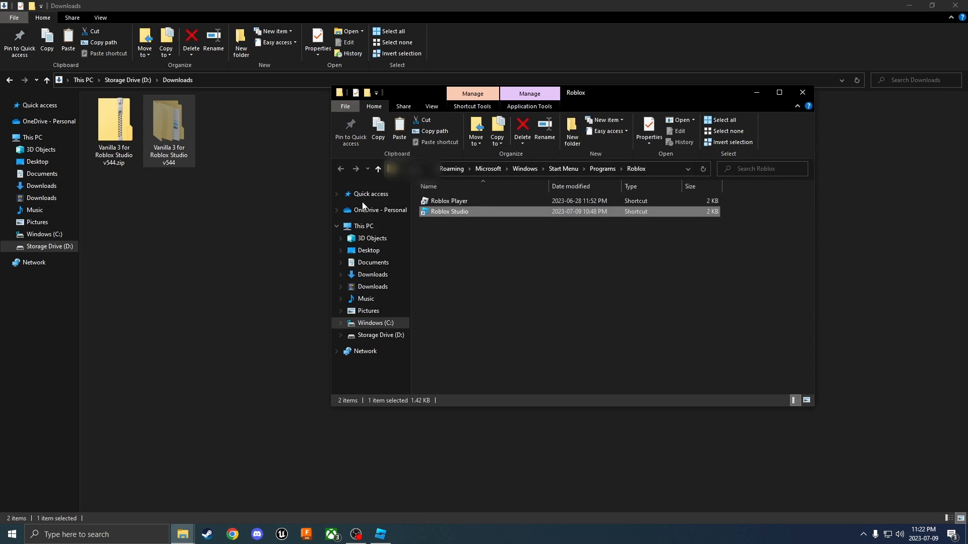
pyautogui.rightClick(449, 211)
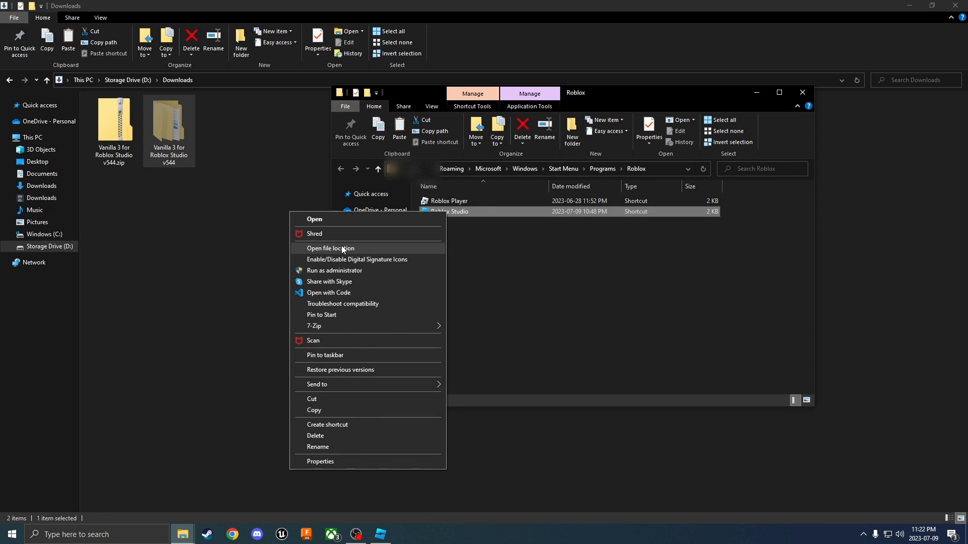
pyautogui.click(331, 248)
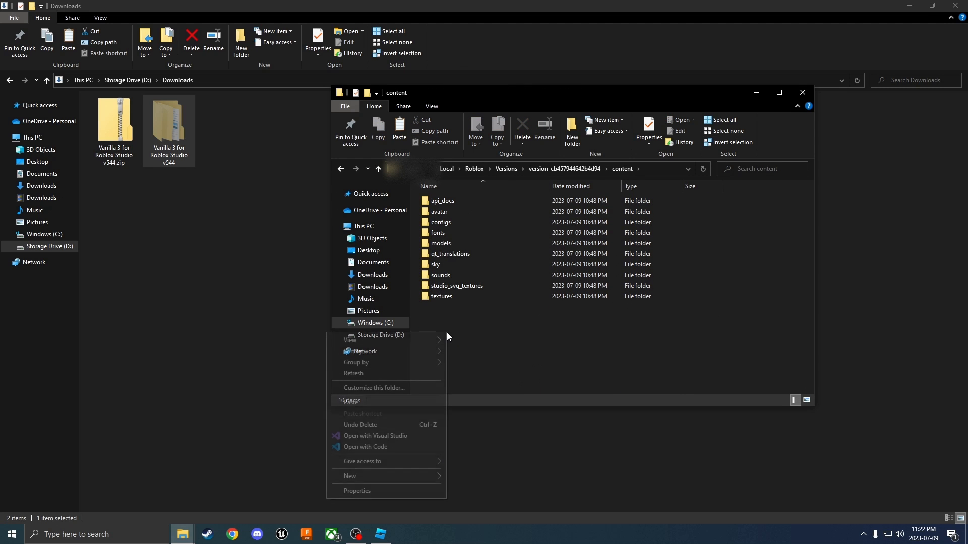
pyautogui.click(383, 407)
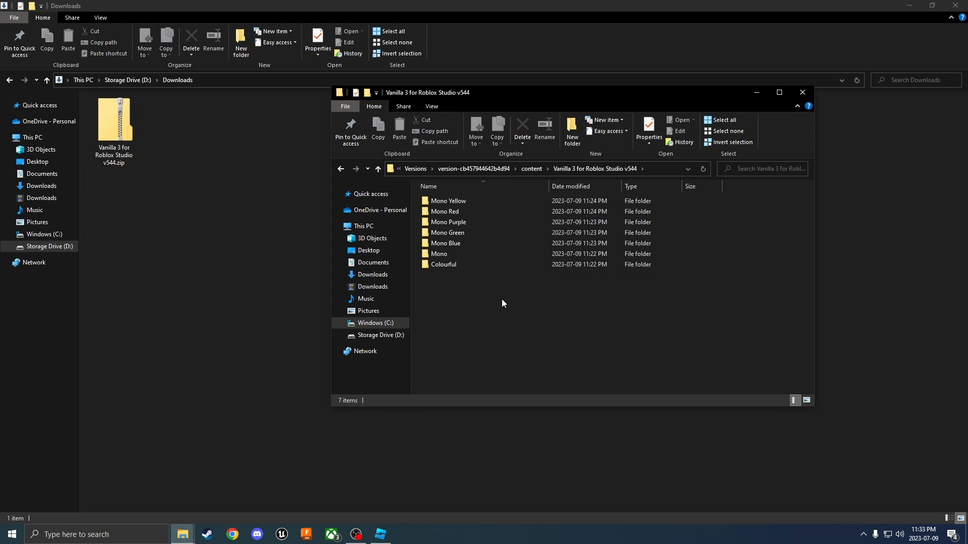
# Step: Copy the Vanilla 3 folder's full path and switch to Roblox Studio
pyautogui.rightClick(537, 169)
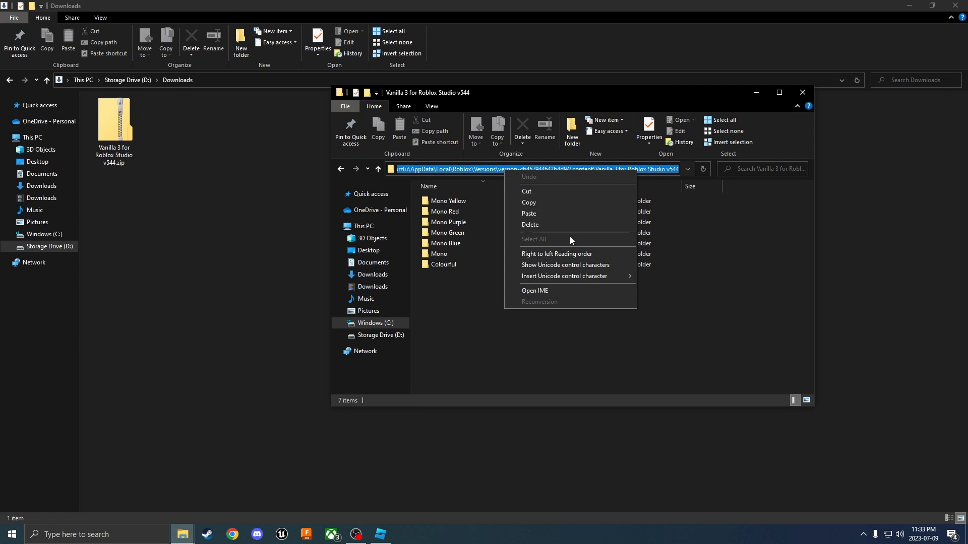
pyautogui.click(468, 414)
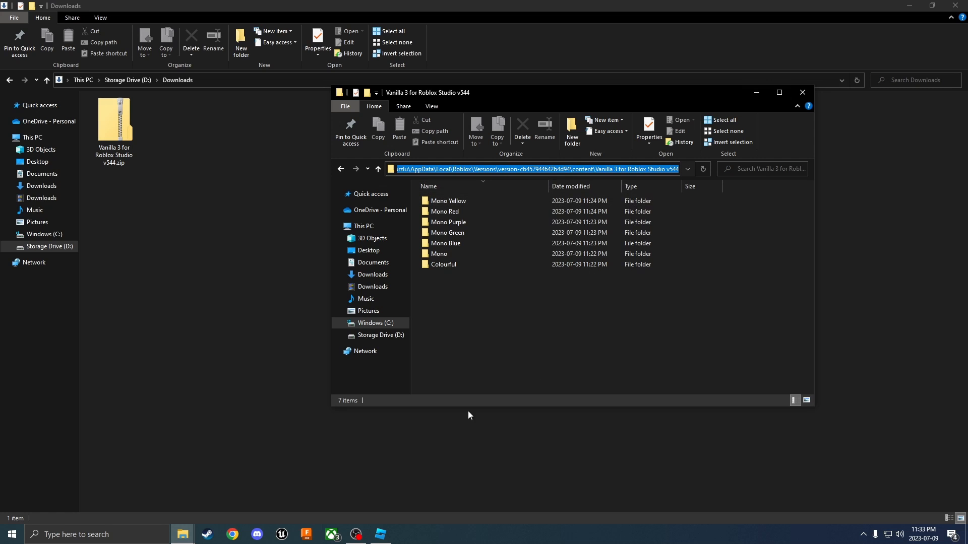
pyautogui.click(380, 534)
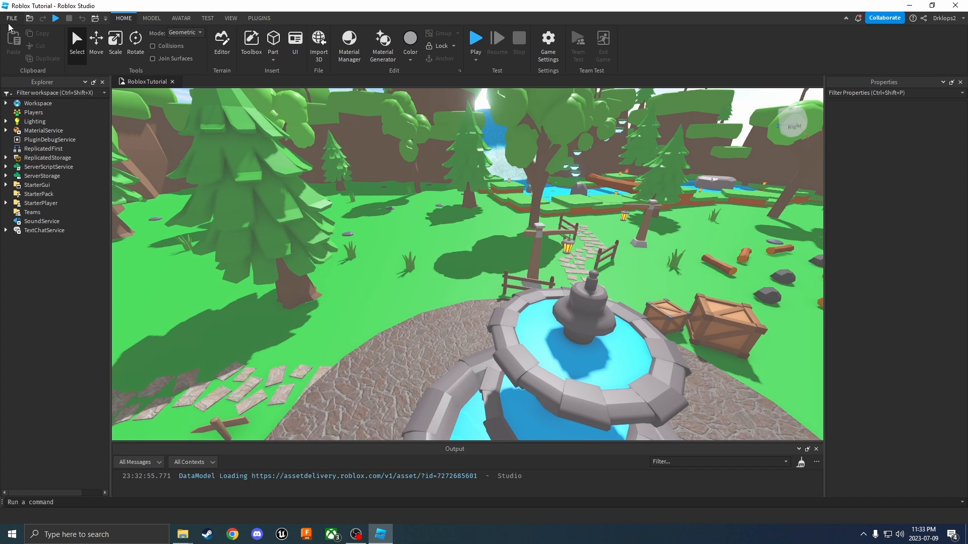
# Step: Bring up Studio Settings from the FILE menu to reach the custom icon directory
pyautogui.click(11, 18)
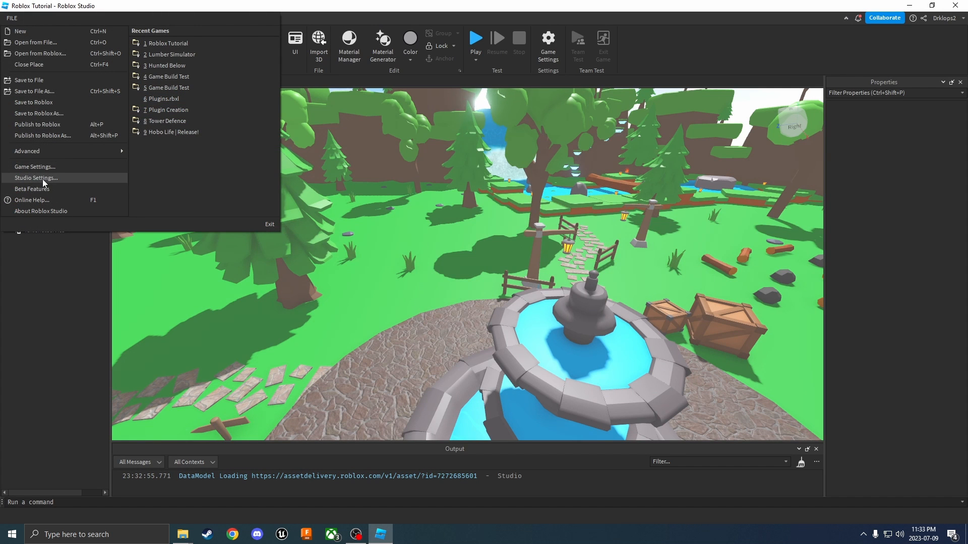
pyautogui.click(36, 180)
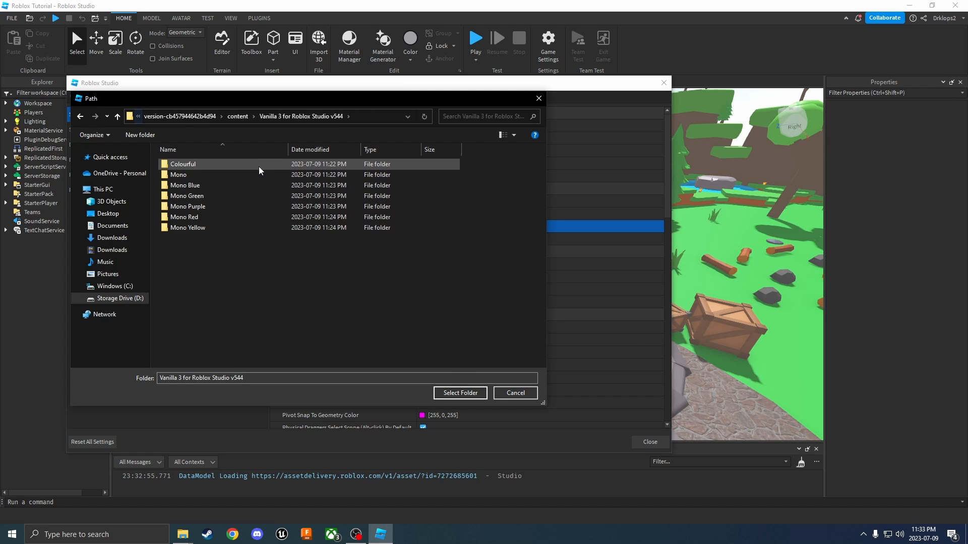
# Step: Select the Colourful set's Dark folder as the custom icon directory
pyautogui.click(178, 174)
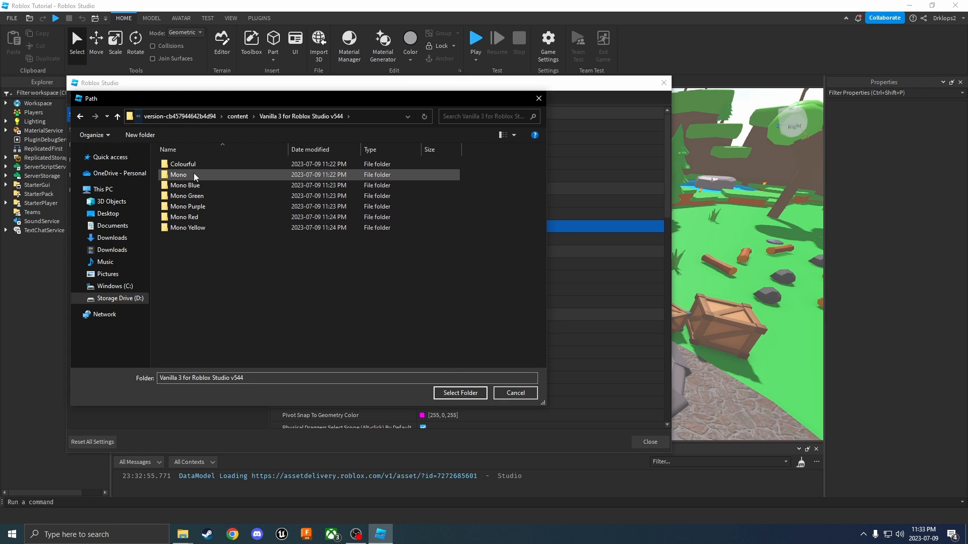
pyautogui.click(187, 226)
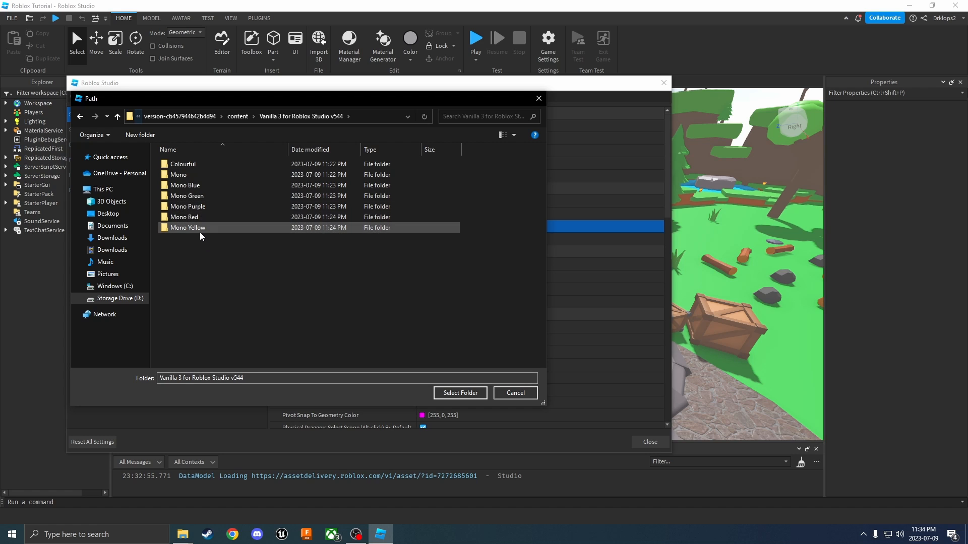
pyautogui.doubleClick(183, 164)
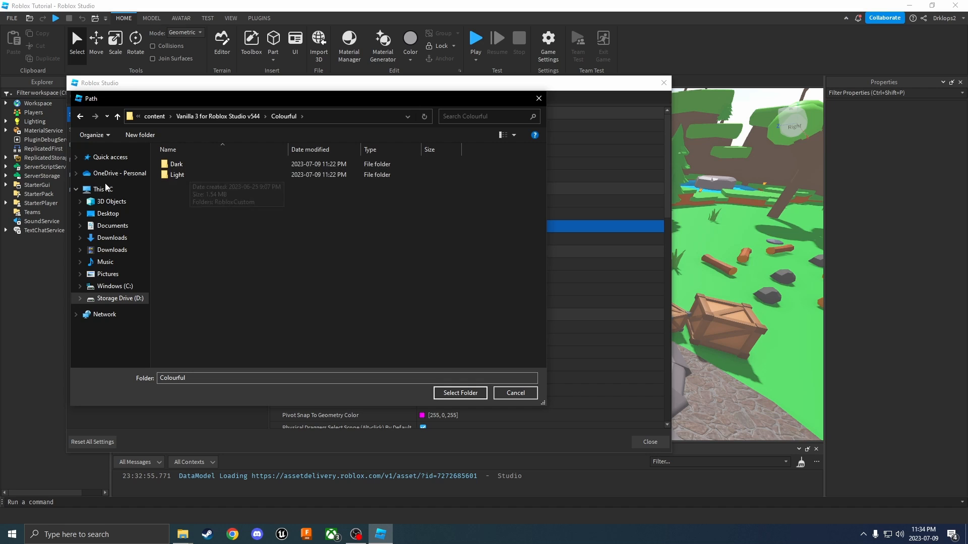
pyautogui.click(179, 165)
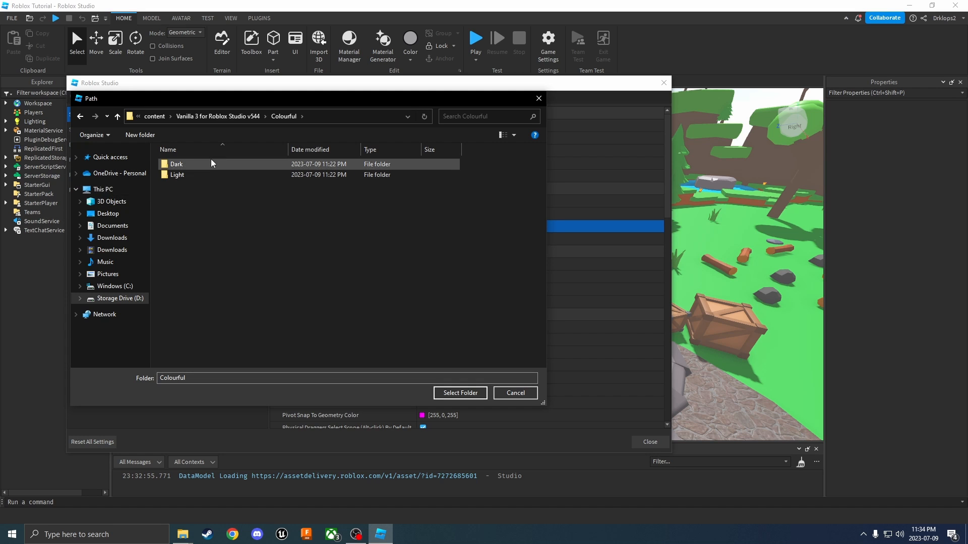
pyautogui.click(180, 163)
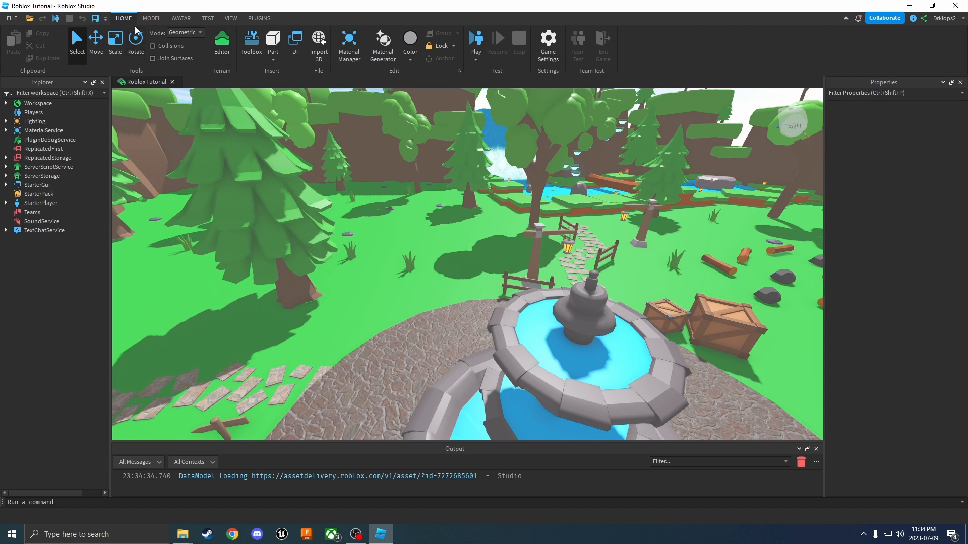
pyautogui.moveTo(40, 225)
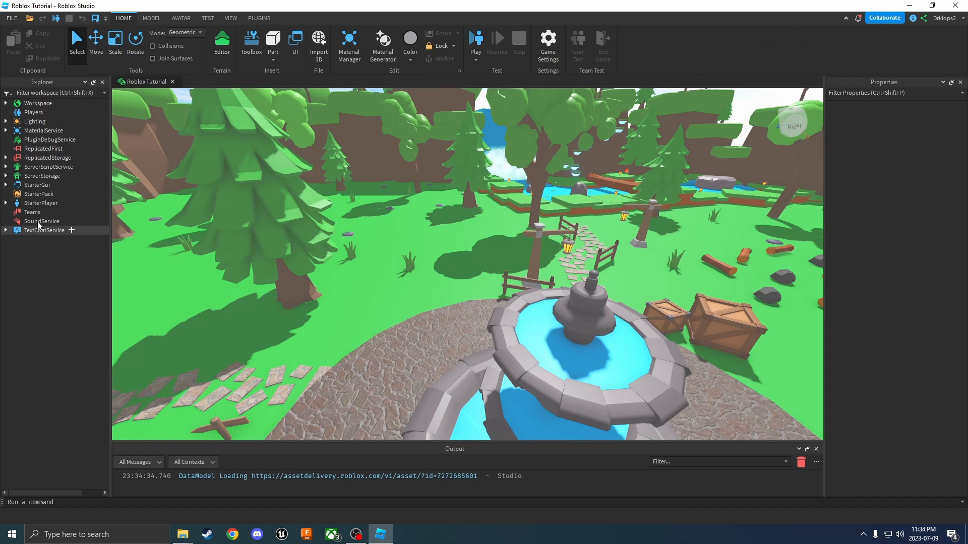